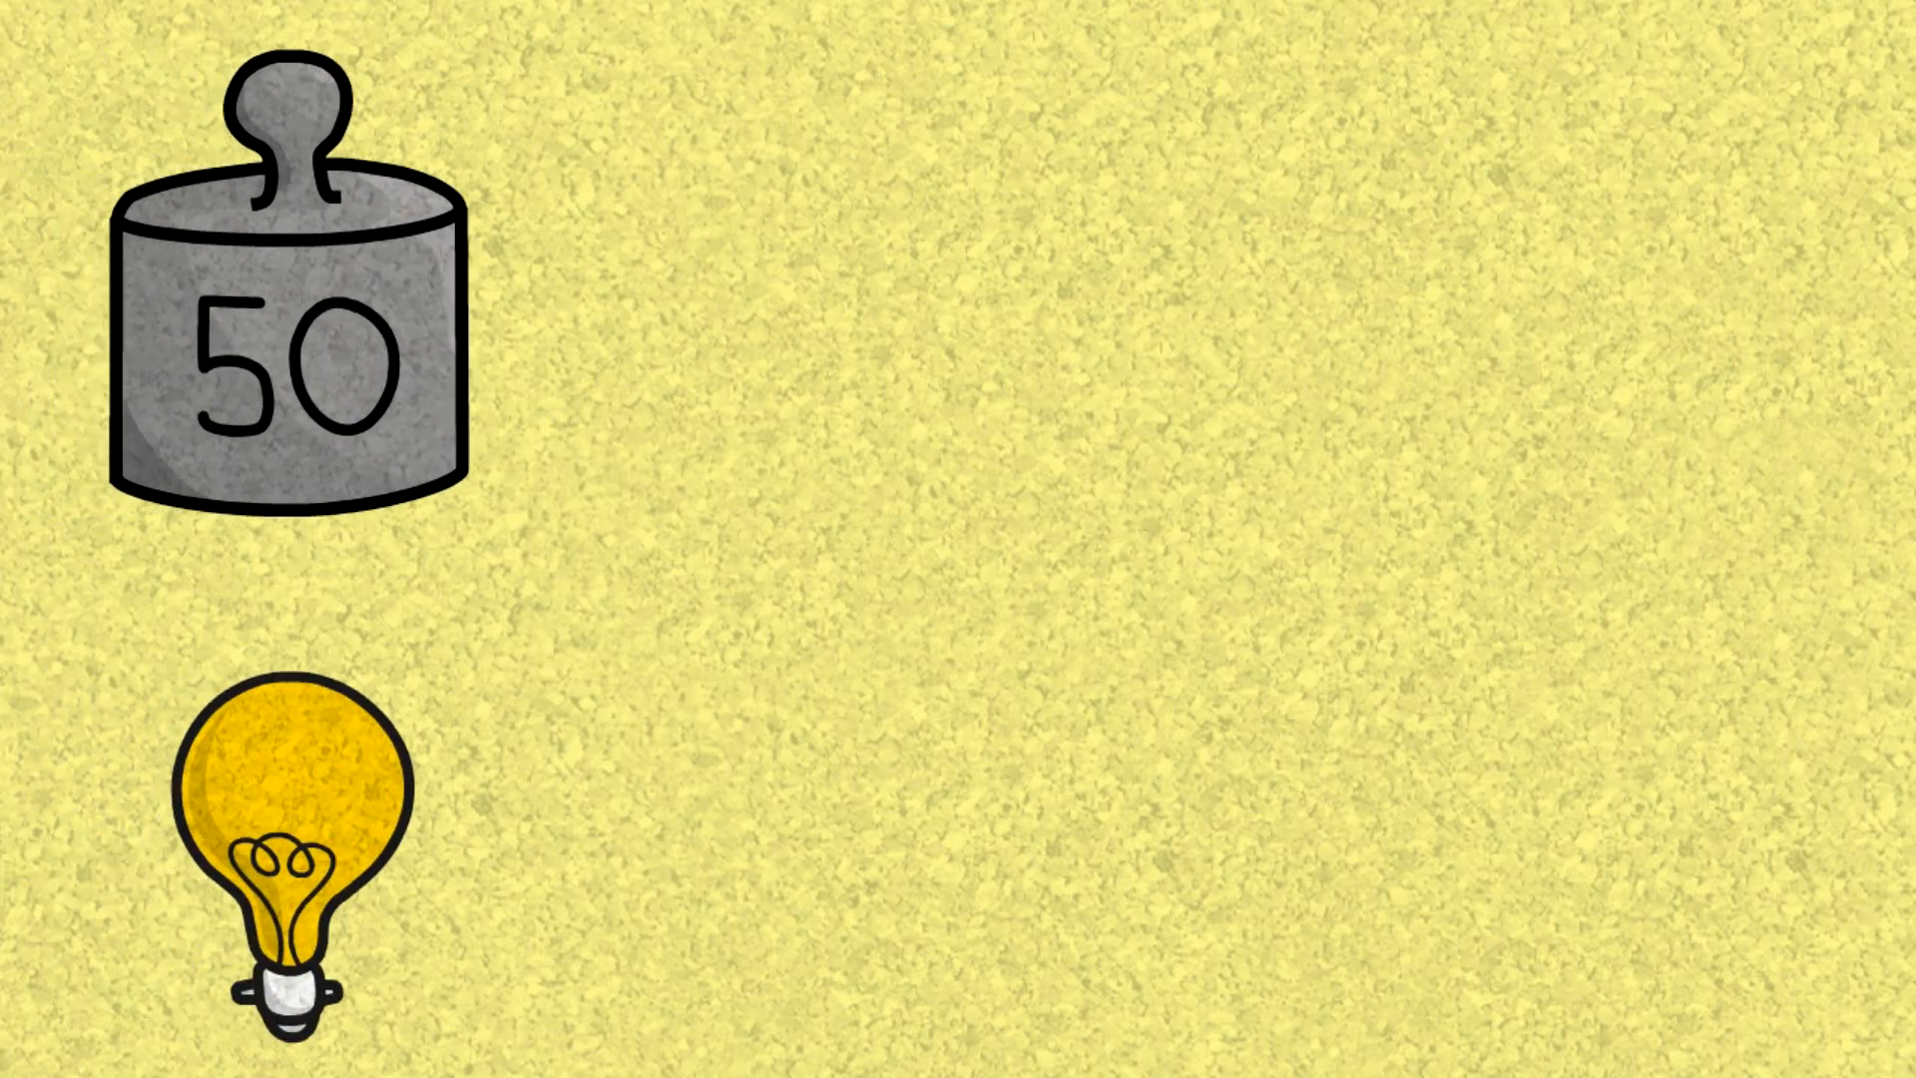
{"action": "type", "text": "TOTAL ENERGY = REST"}
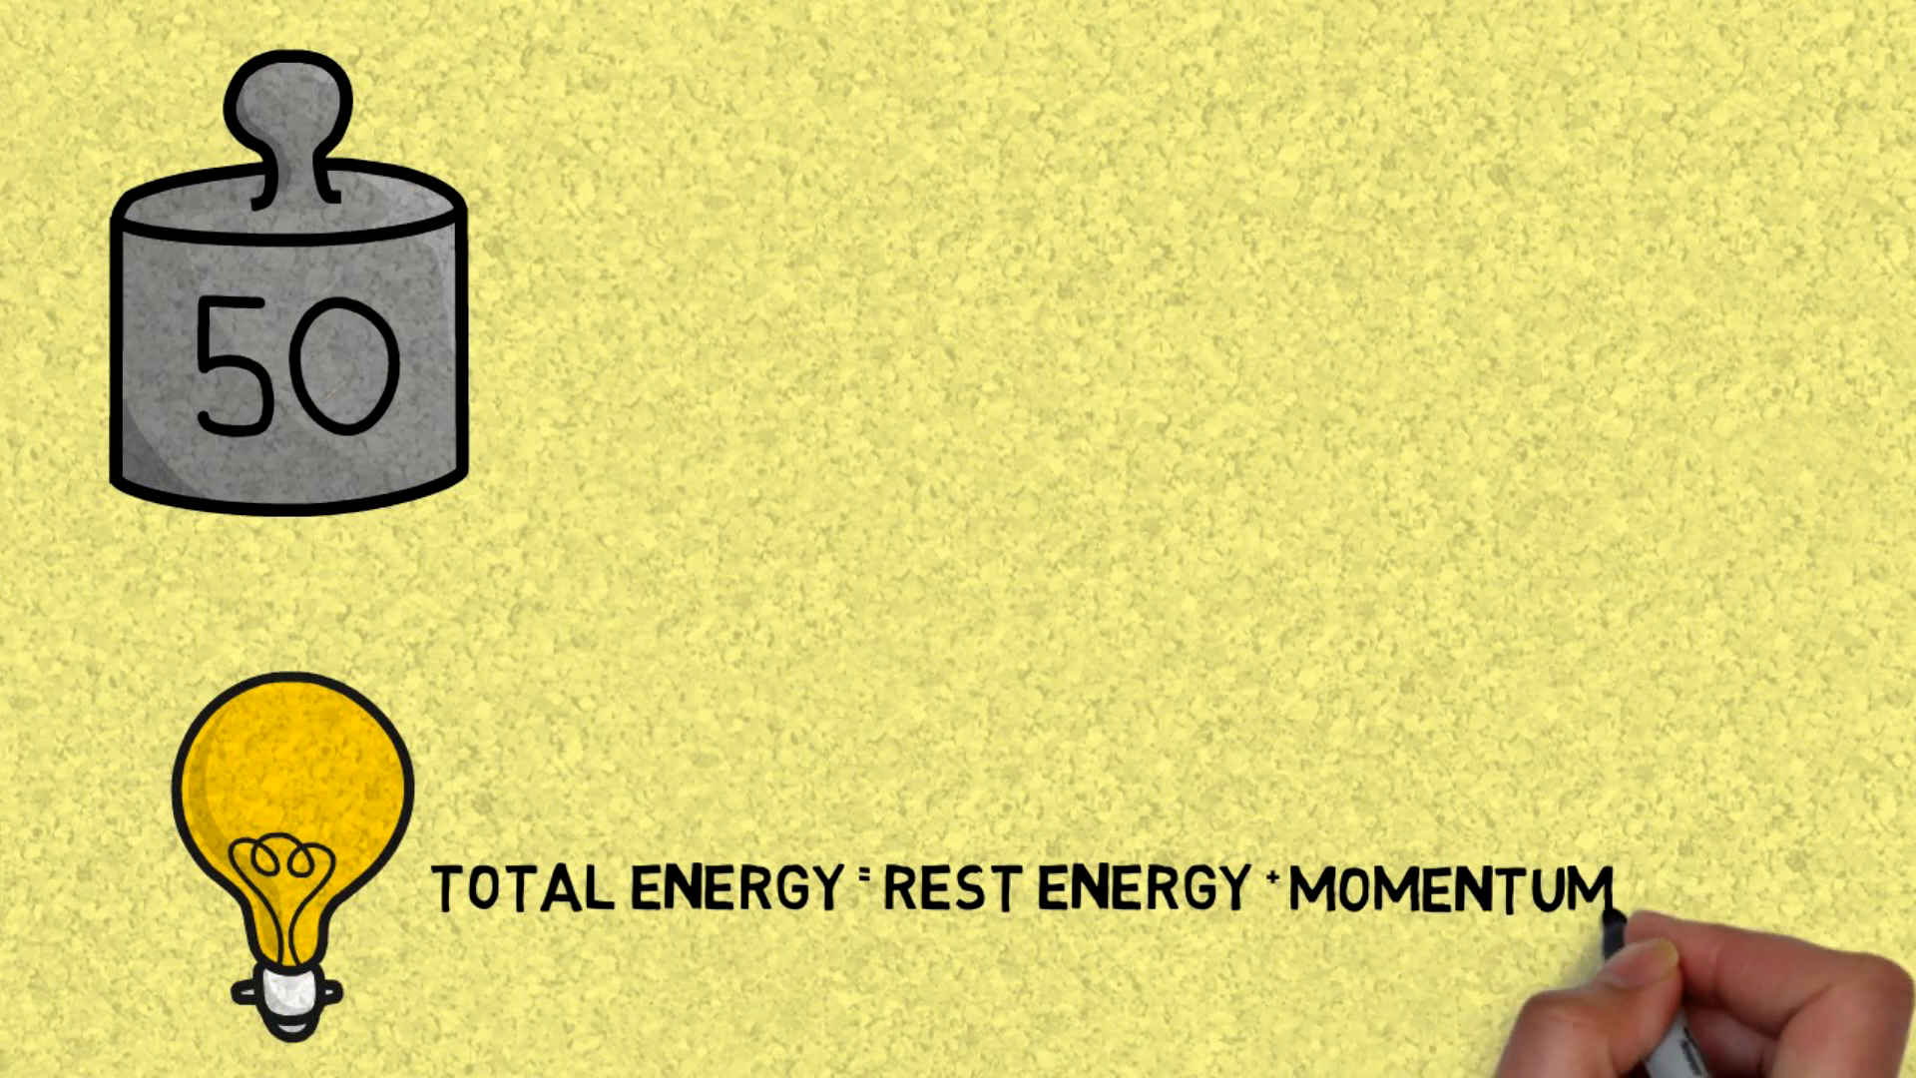
{"action": "type", "text": "ENERGY"}
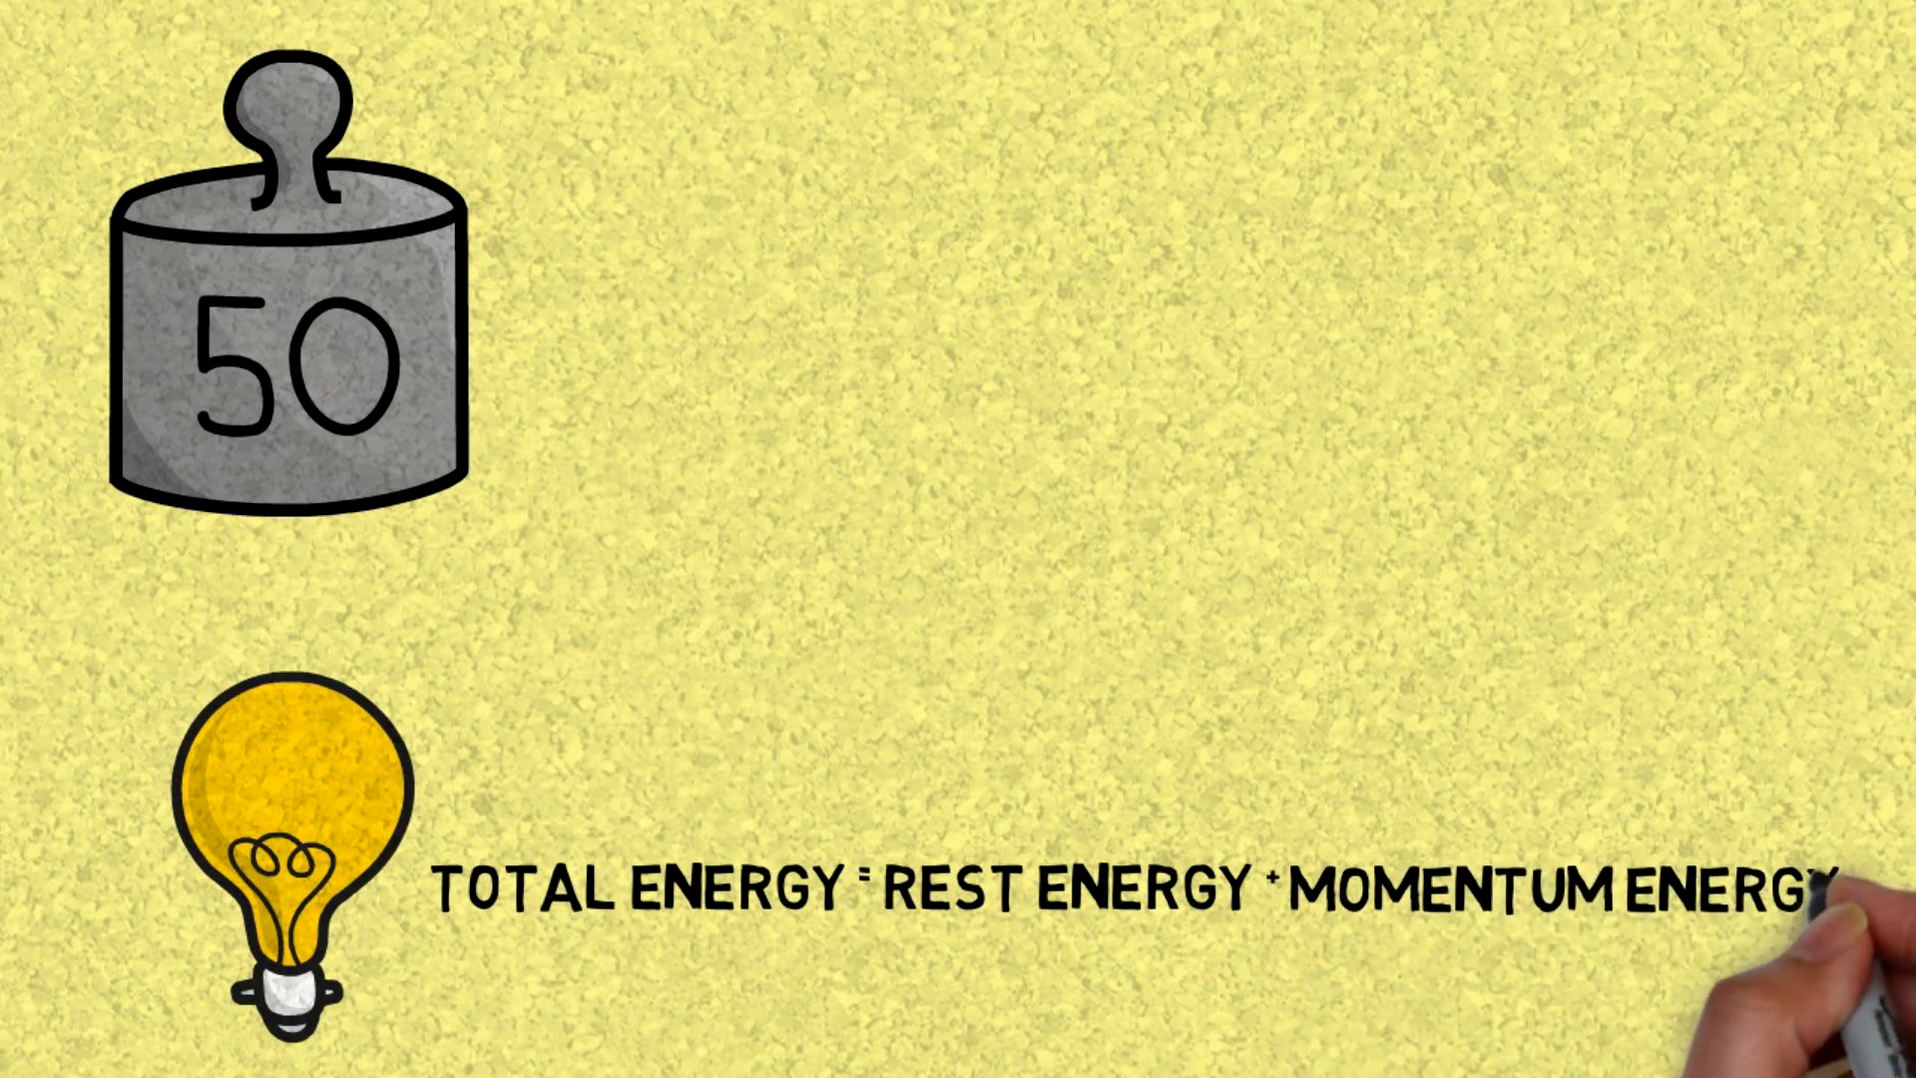